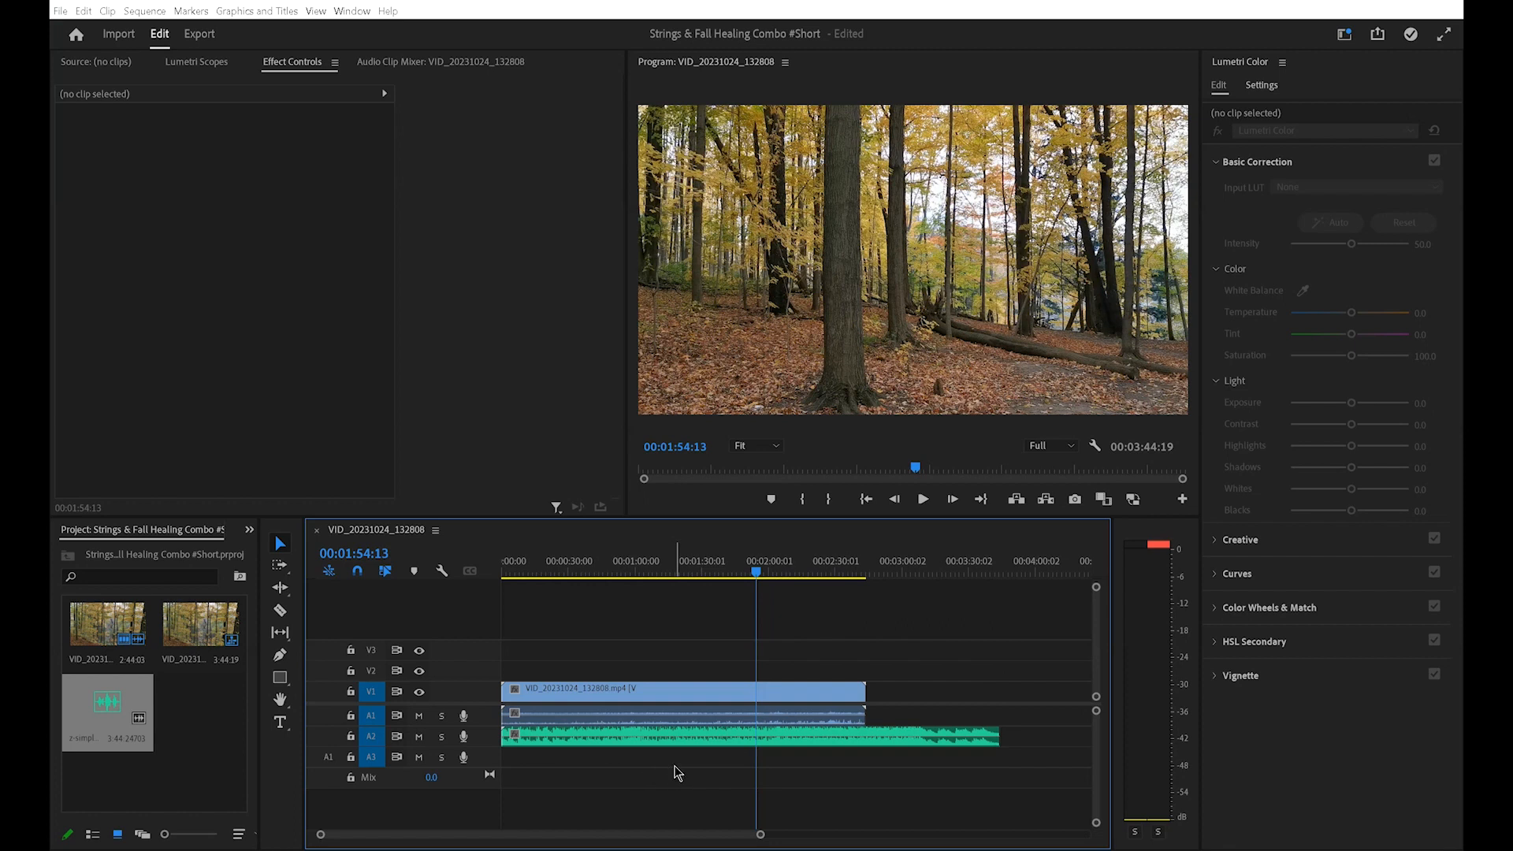
mouse_move(665, 777)
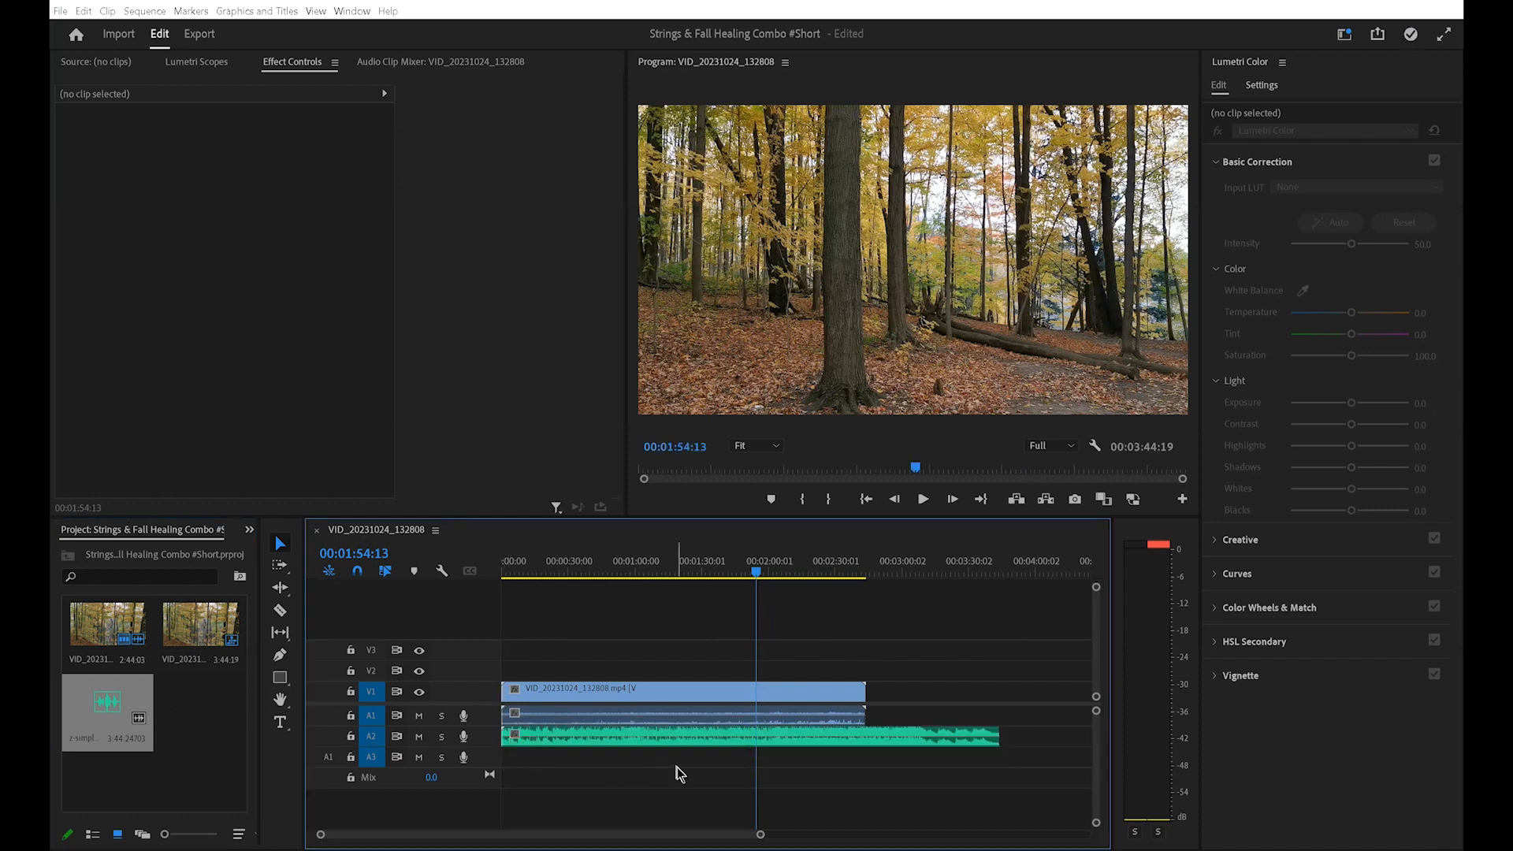
mouse_move(280, 618)
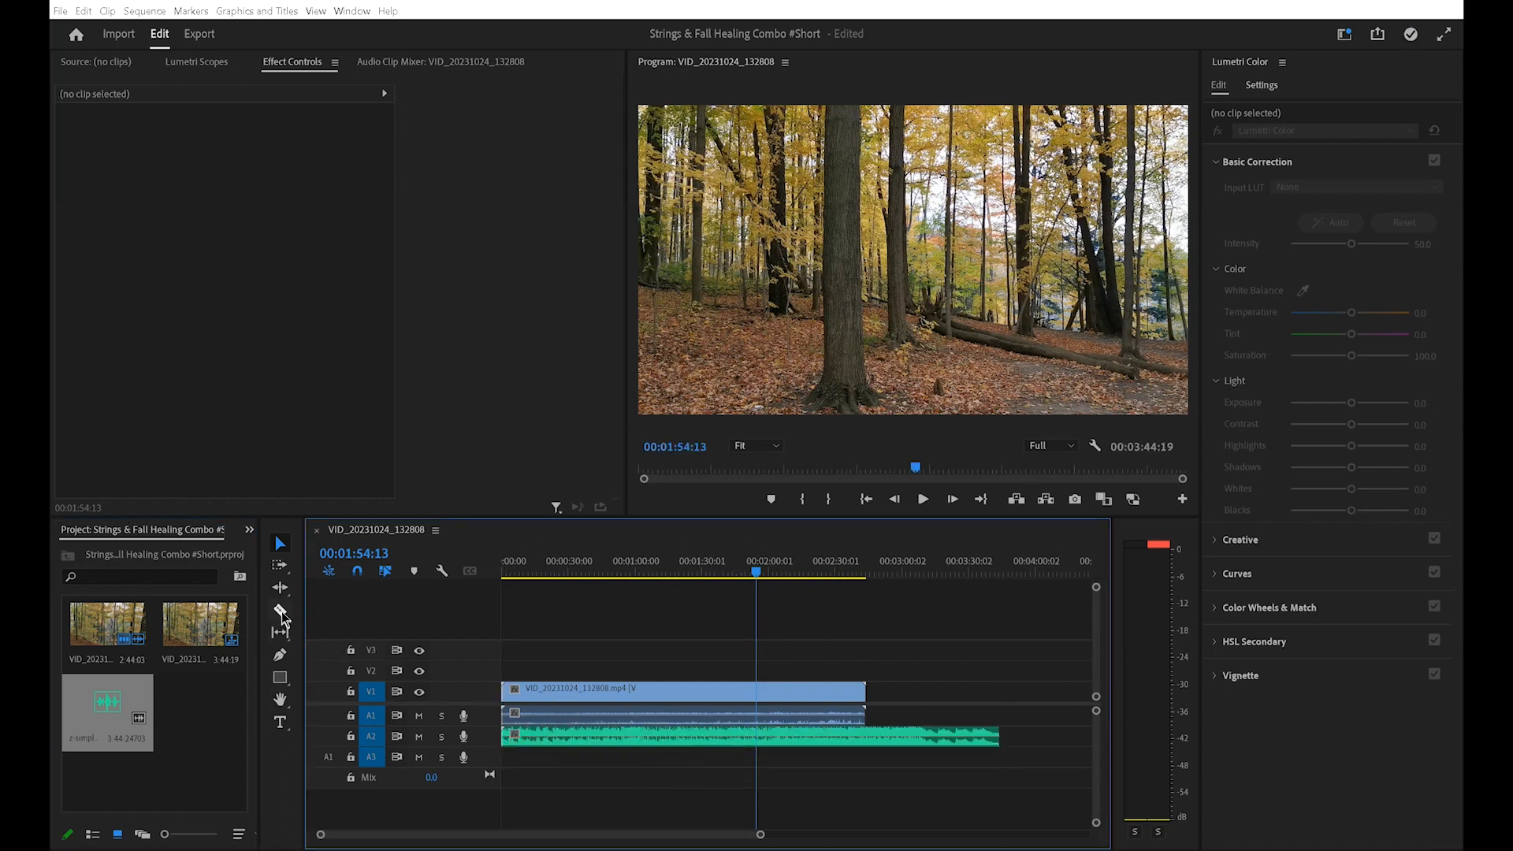
Cut the music on A2 at the video's end with the Razor Tool
click(281, 612)
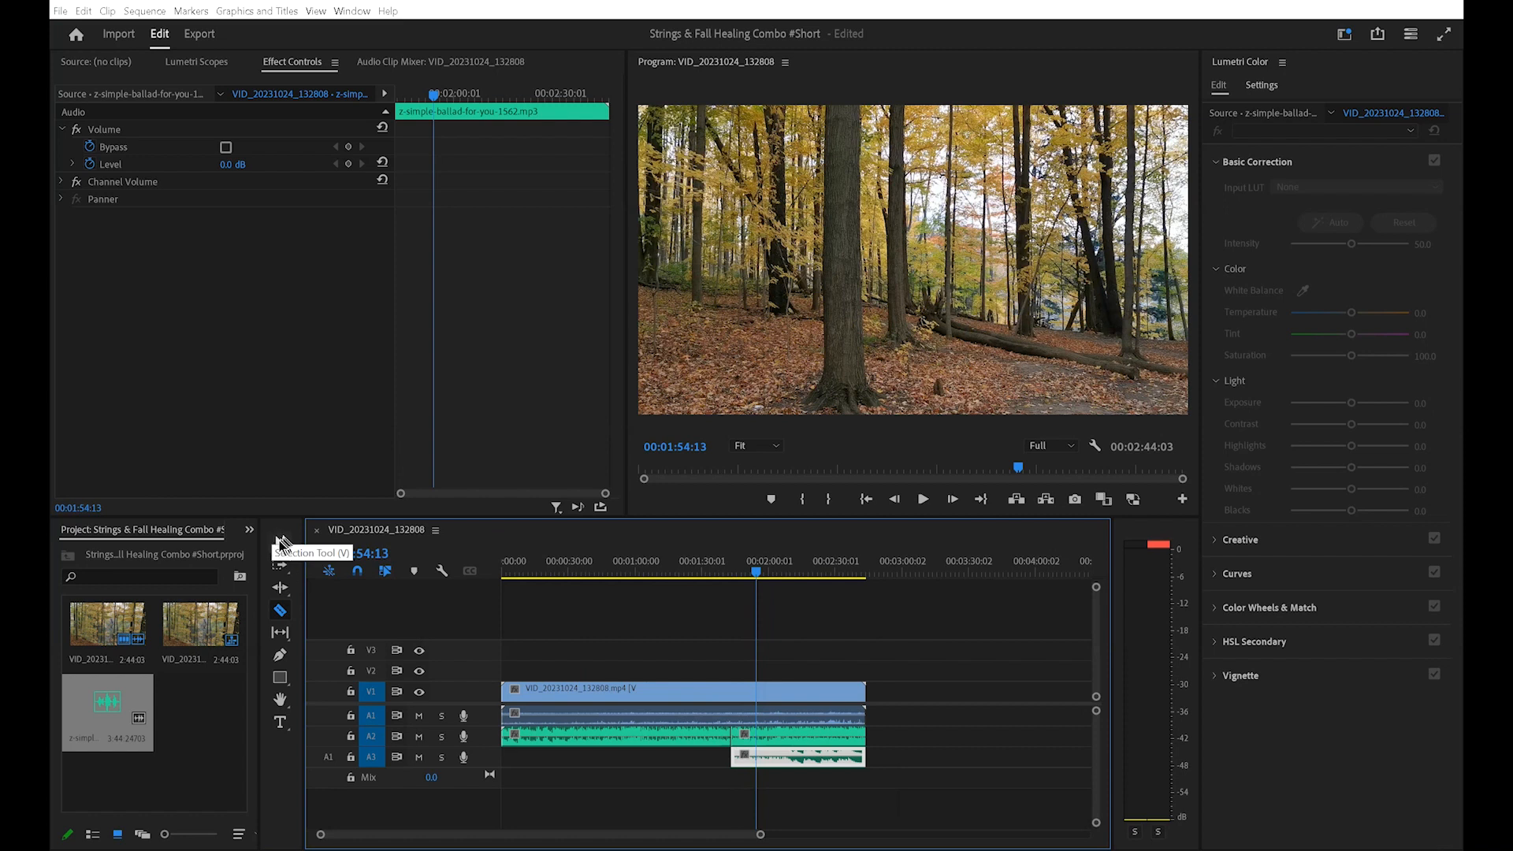
Move the leftover music piece from A3 onto A2 ending at the video's end
click(281, 544)
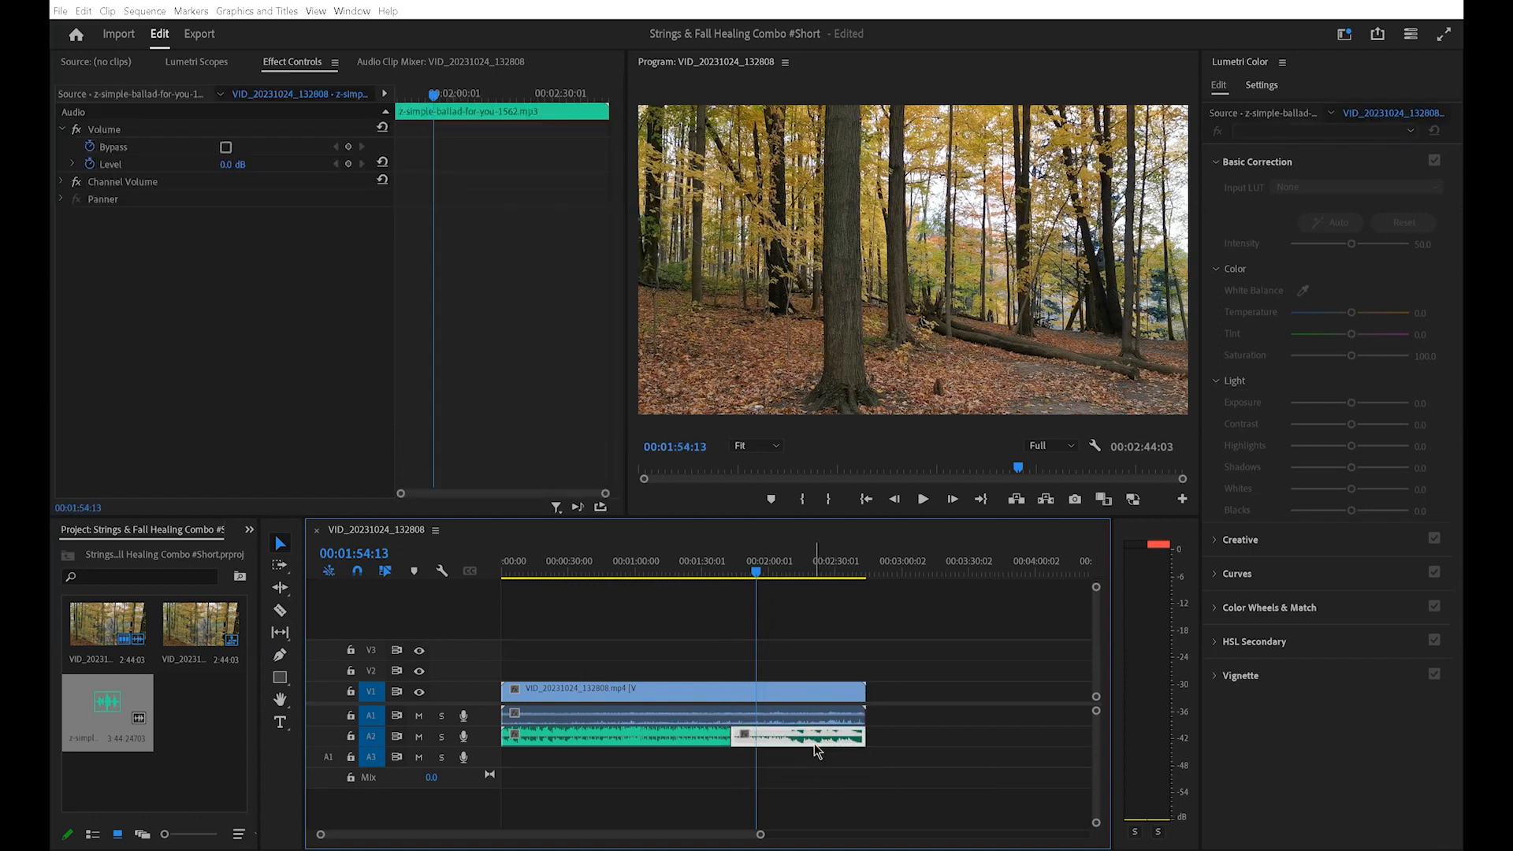
mouse_move(732, 767)
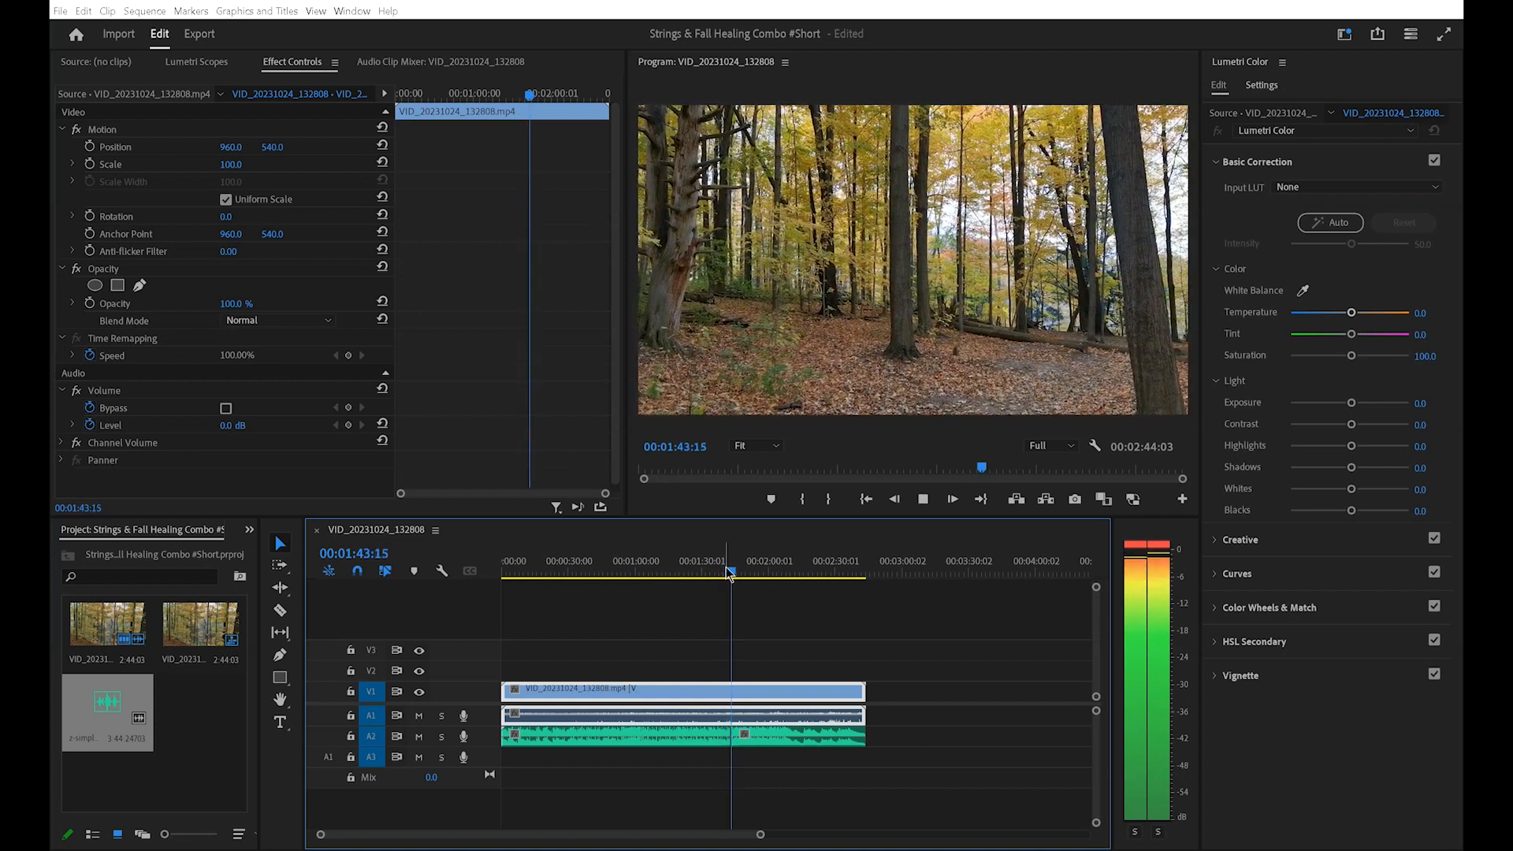
click(733, 571)
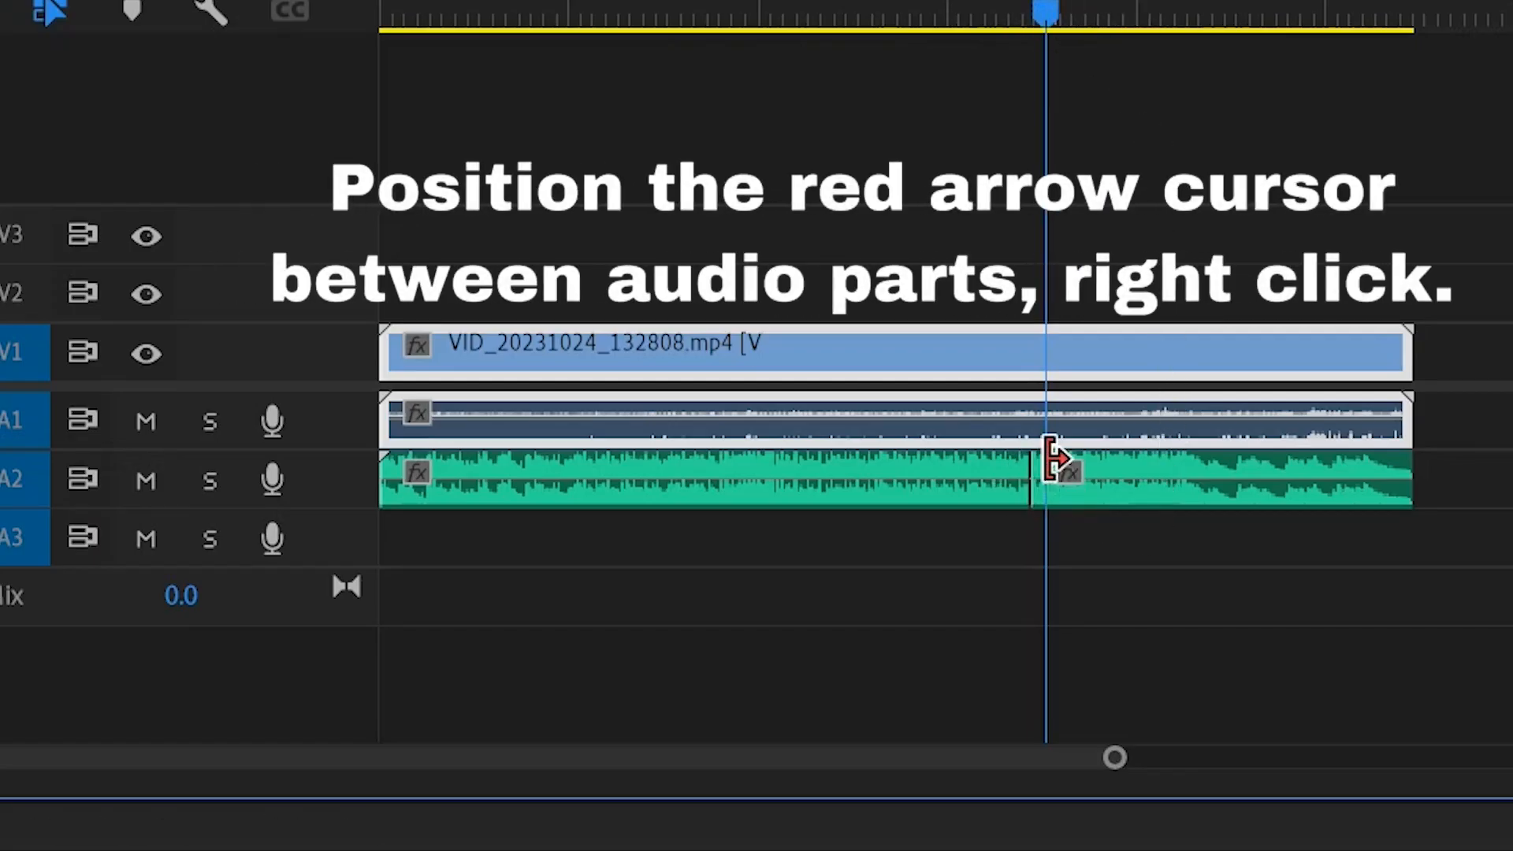
Bring up the options for the edit point between the two music parts
right_click(1040, 473)
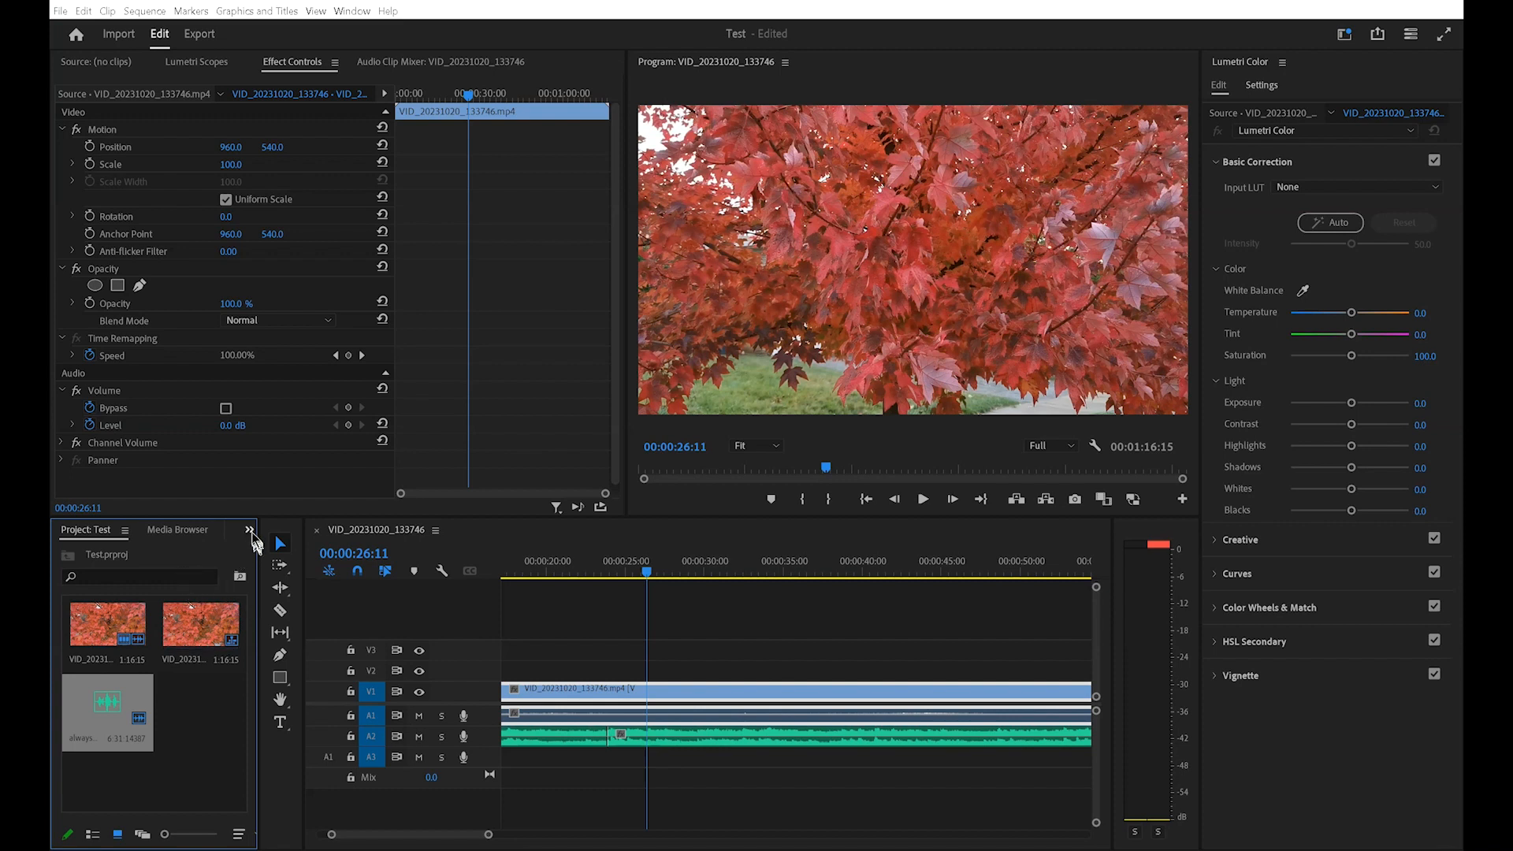
Show the Effects panel and search it for 'cross dissolve'
click(249, 530)
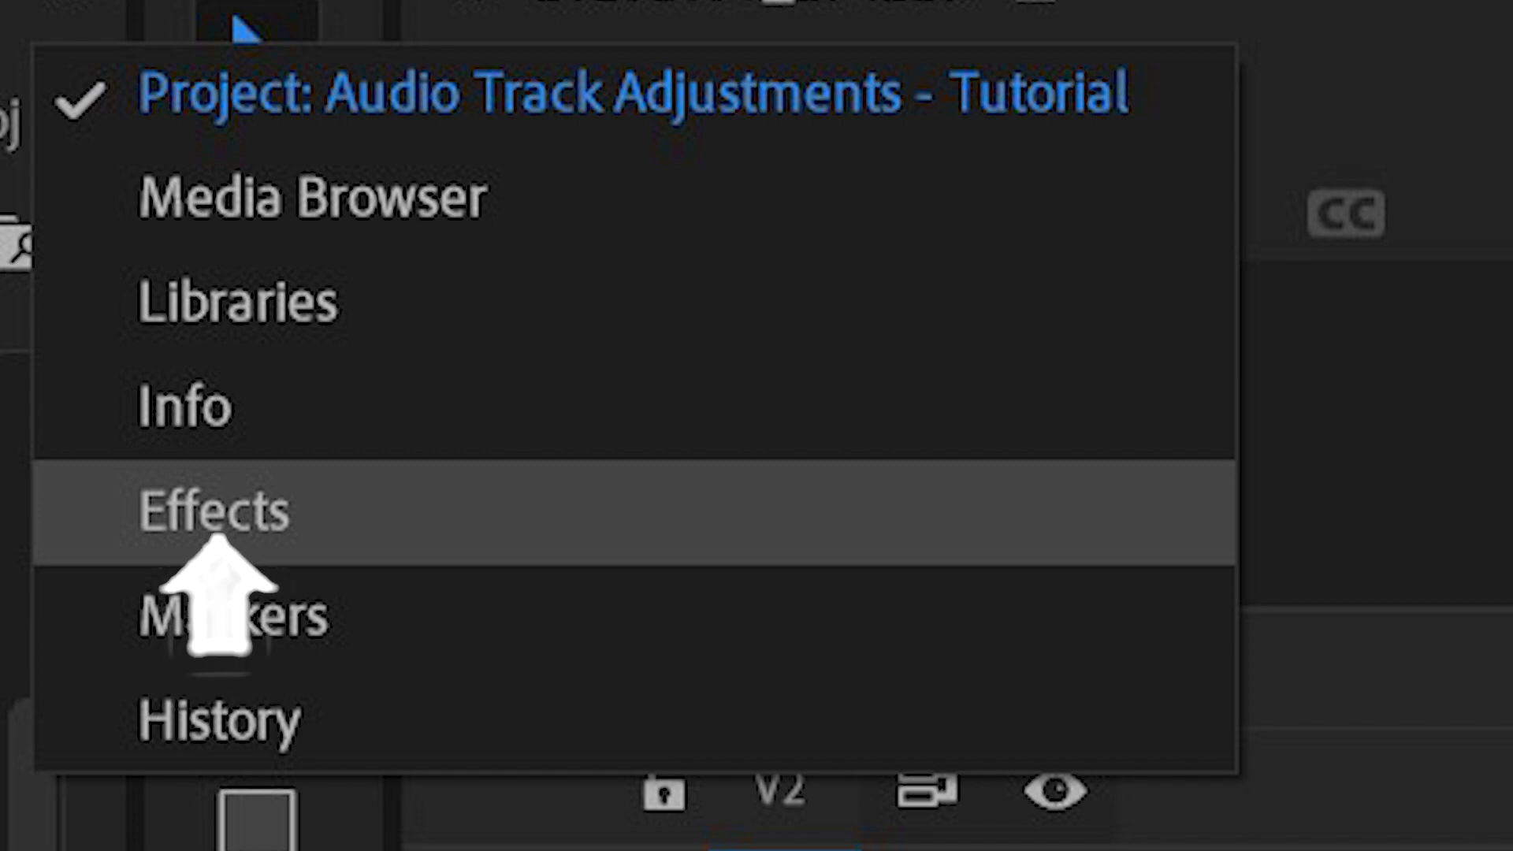
click(192, 511)
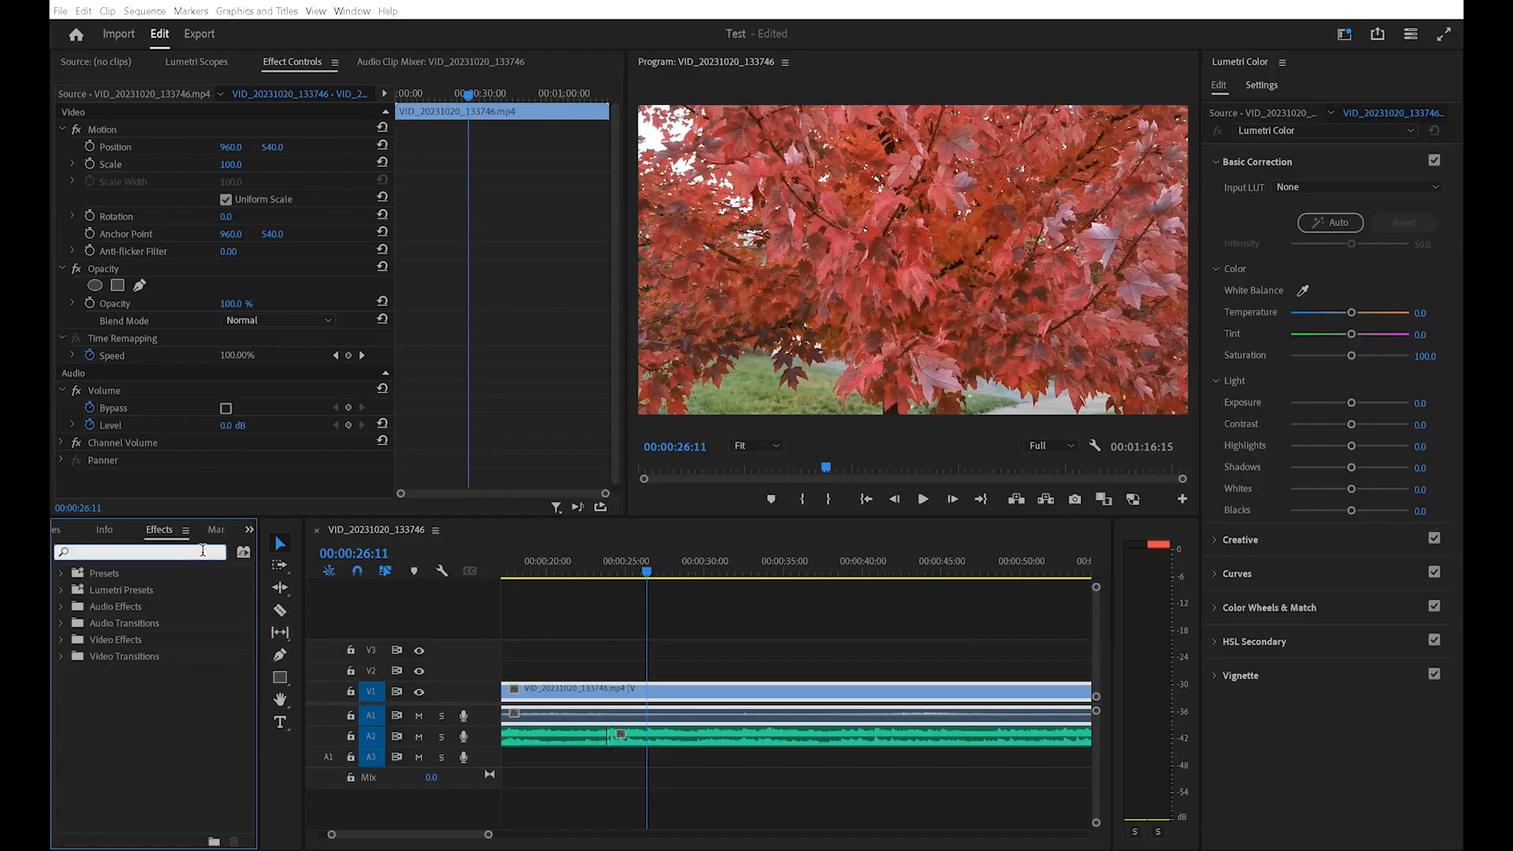
text(cross dissolve)
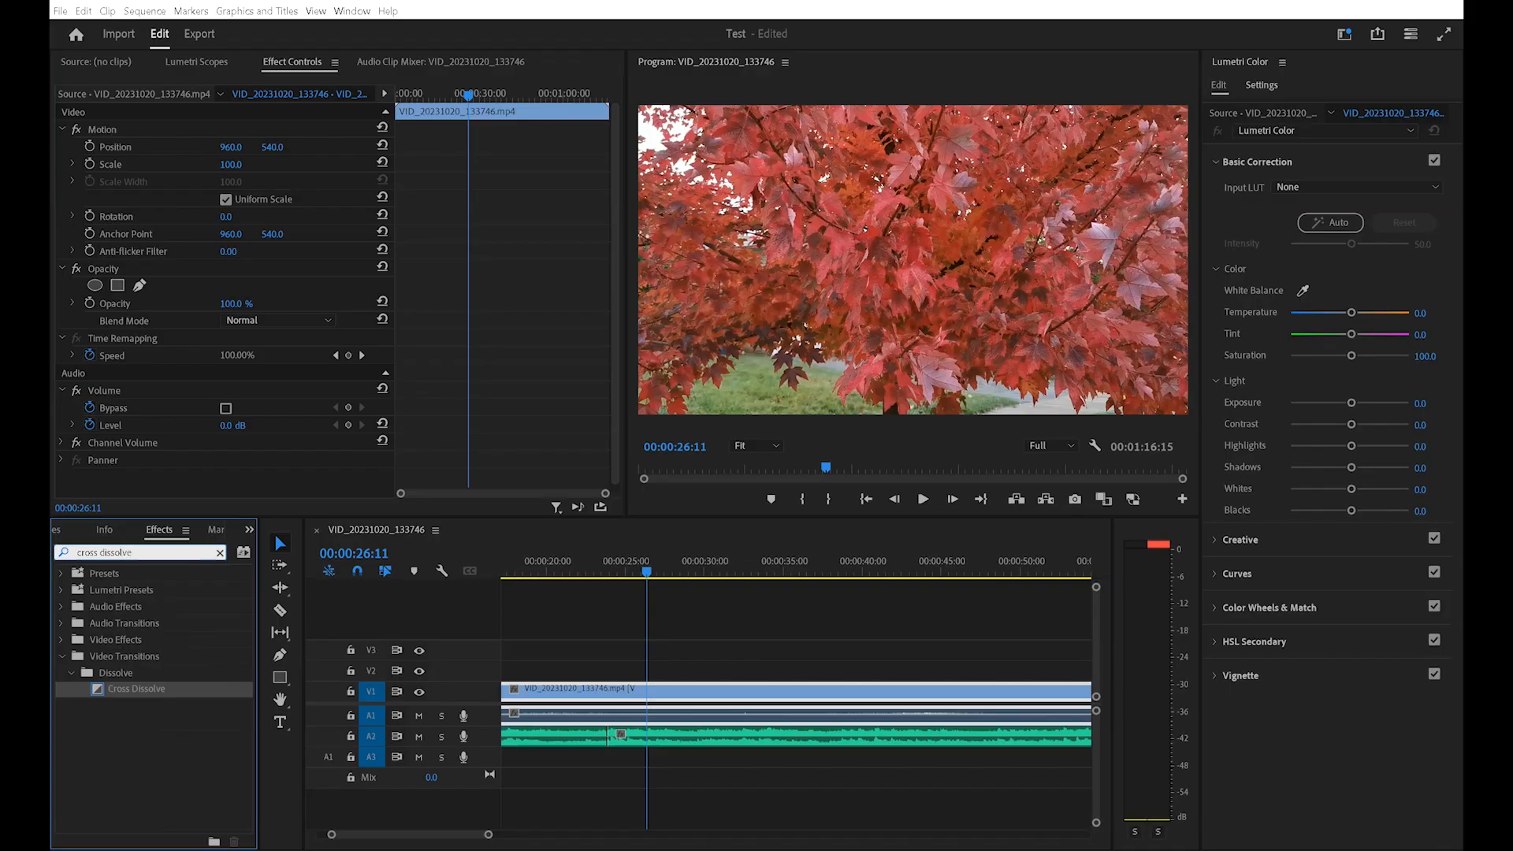
mouse_move(205, 686)
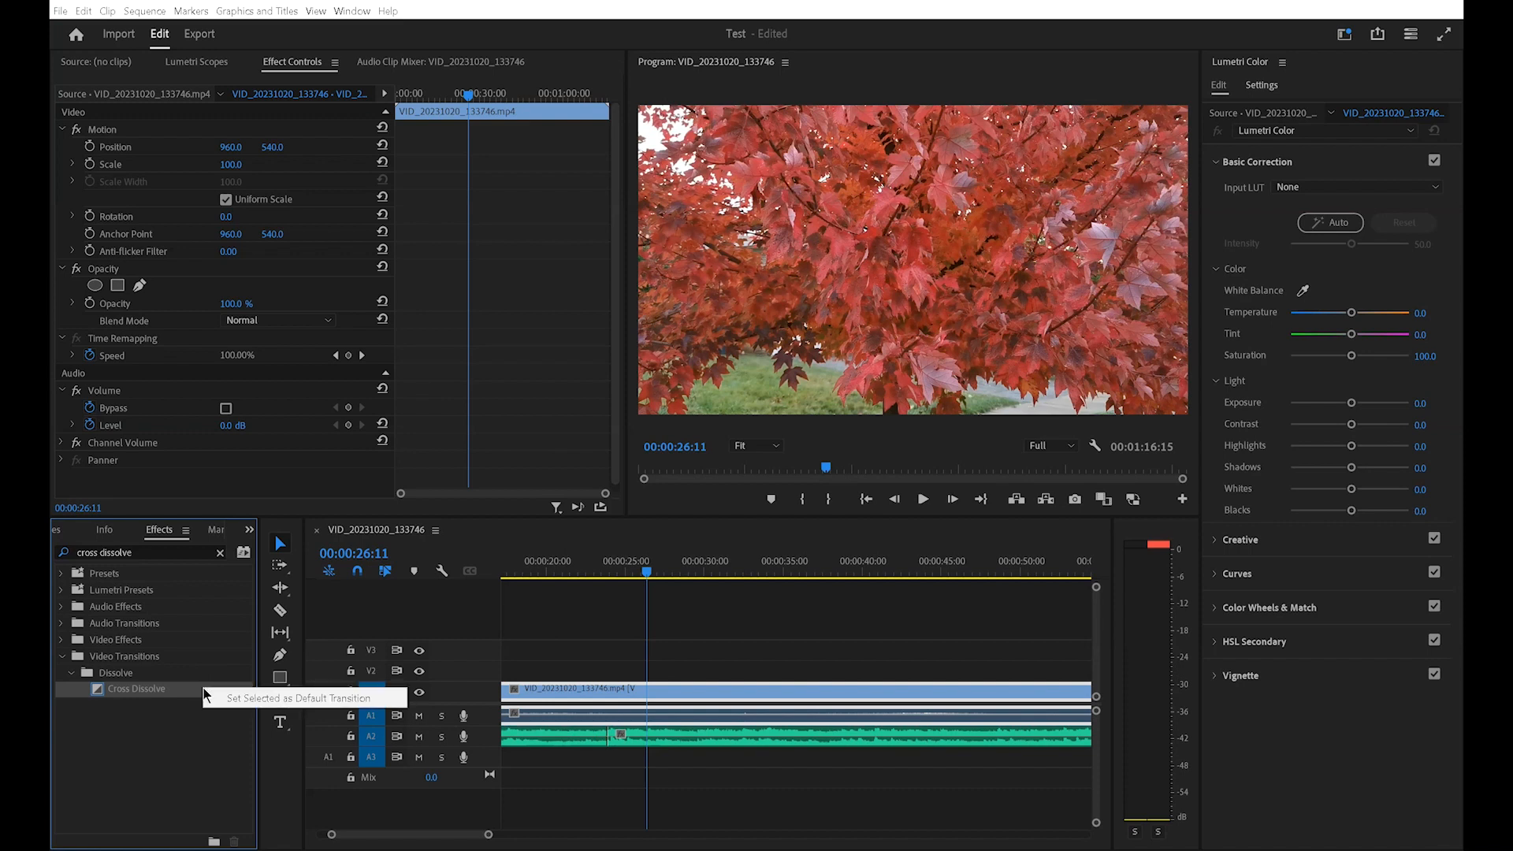
mouse_move(193, 704)
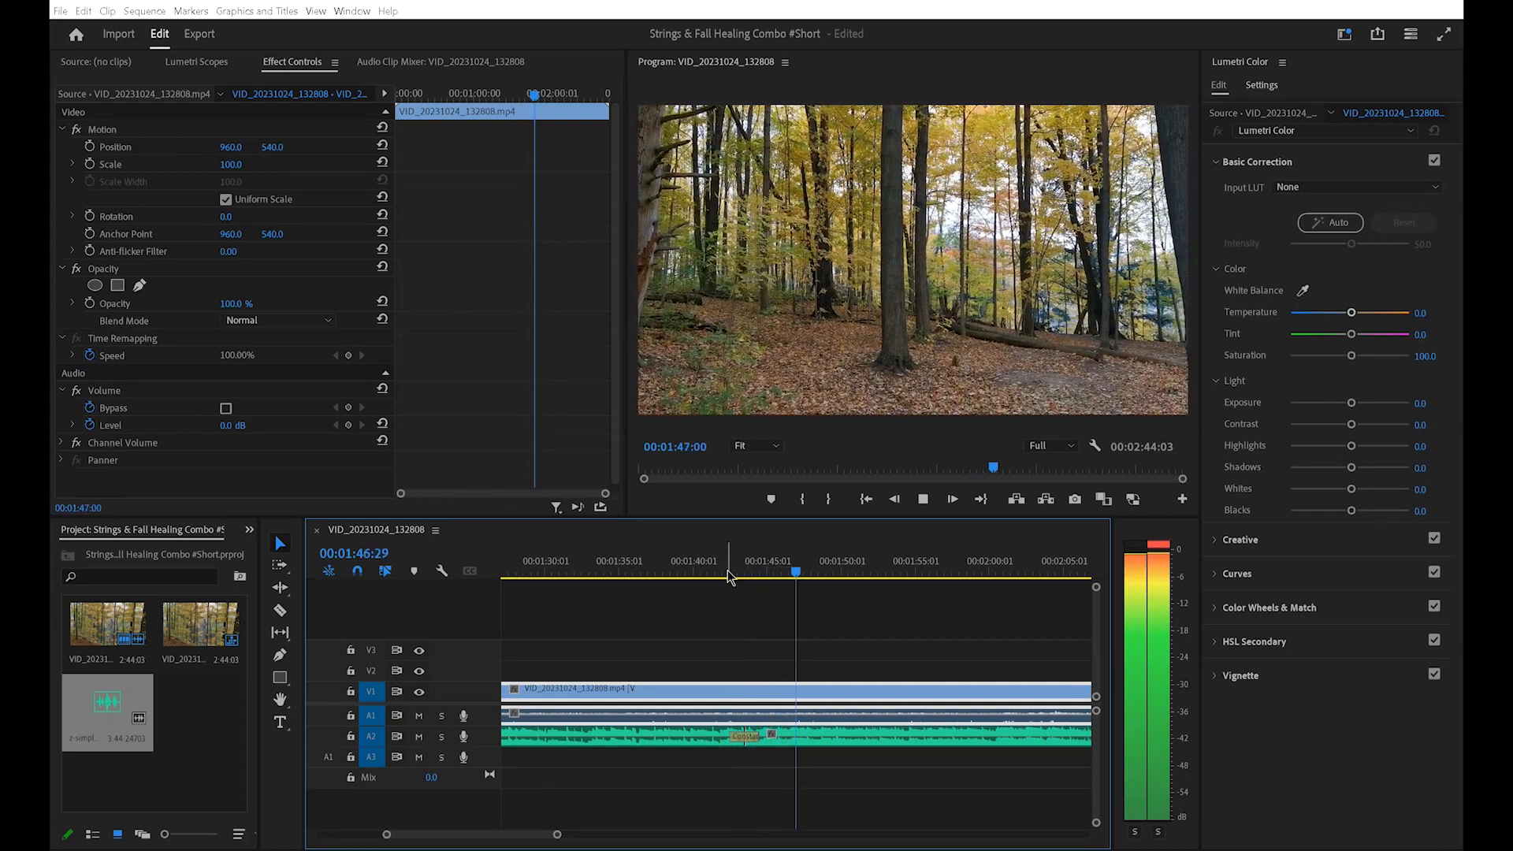
click(701, 574)
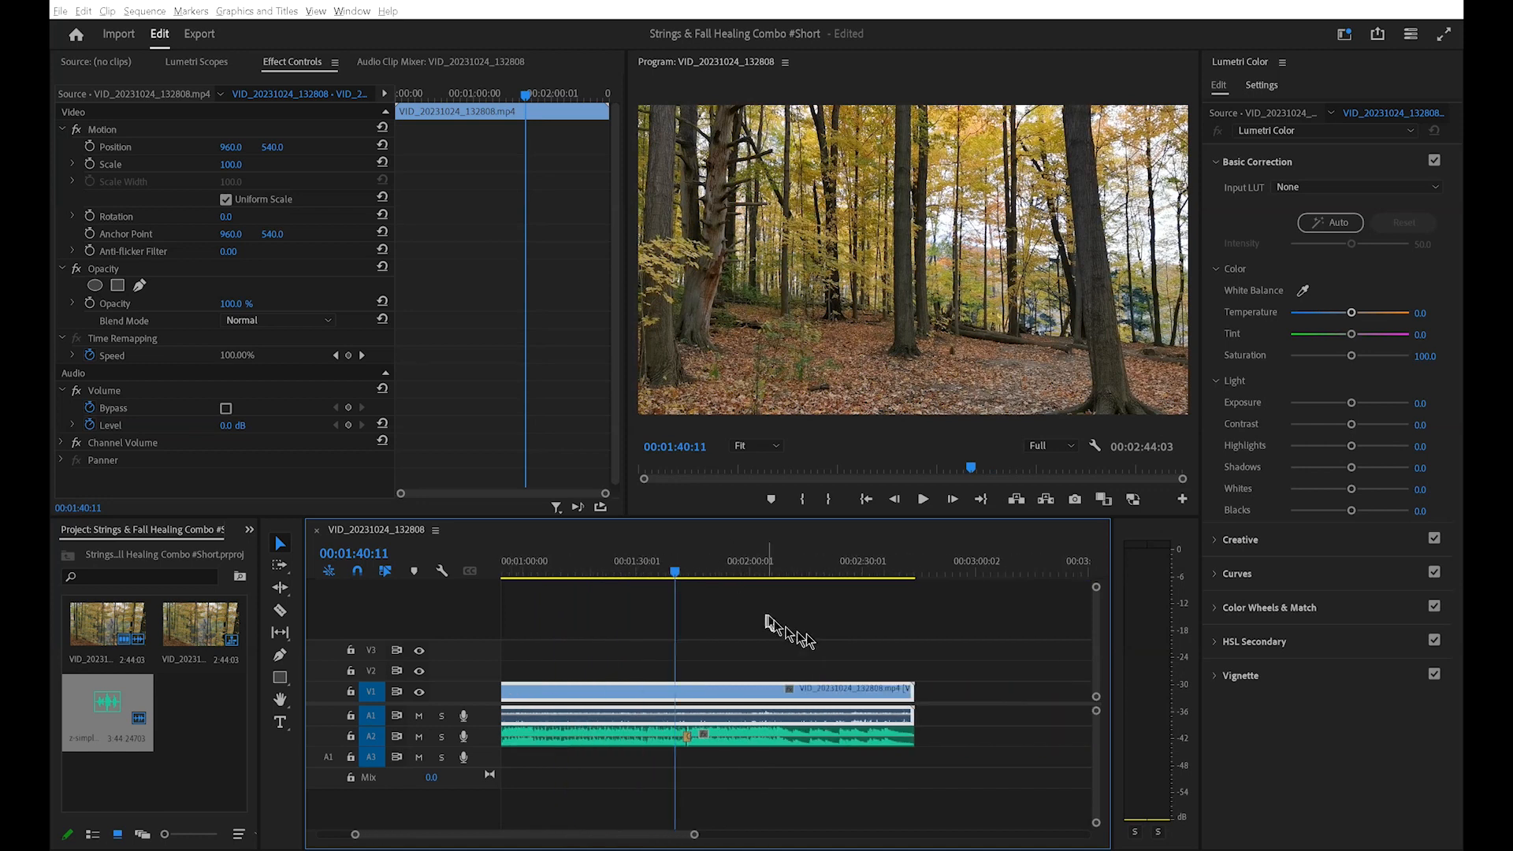
click(922, 500)
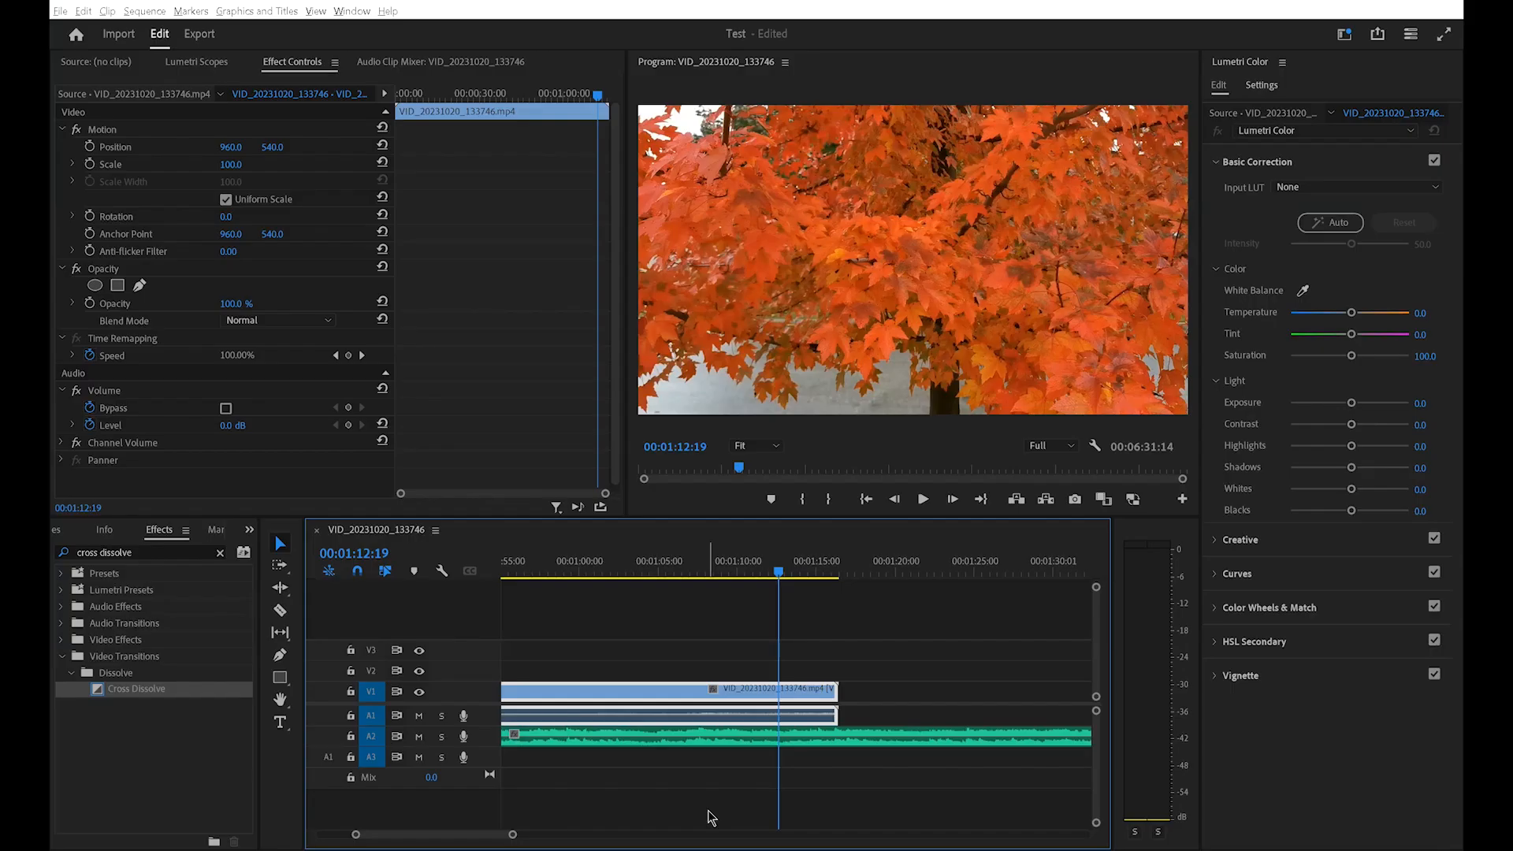
mouse_move(681, 800)
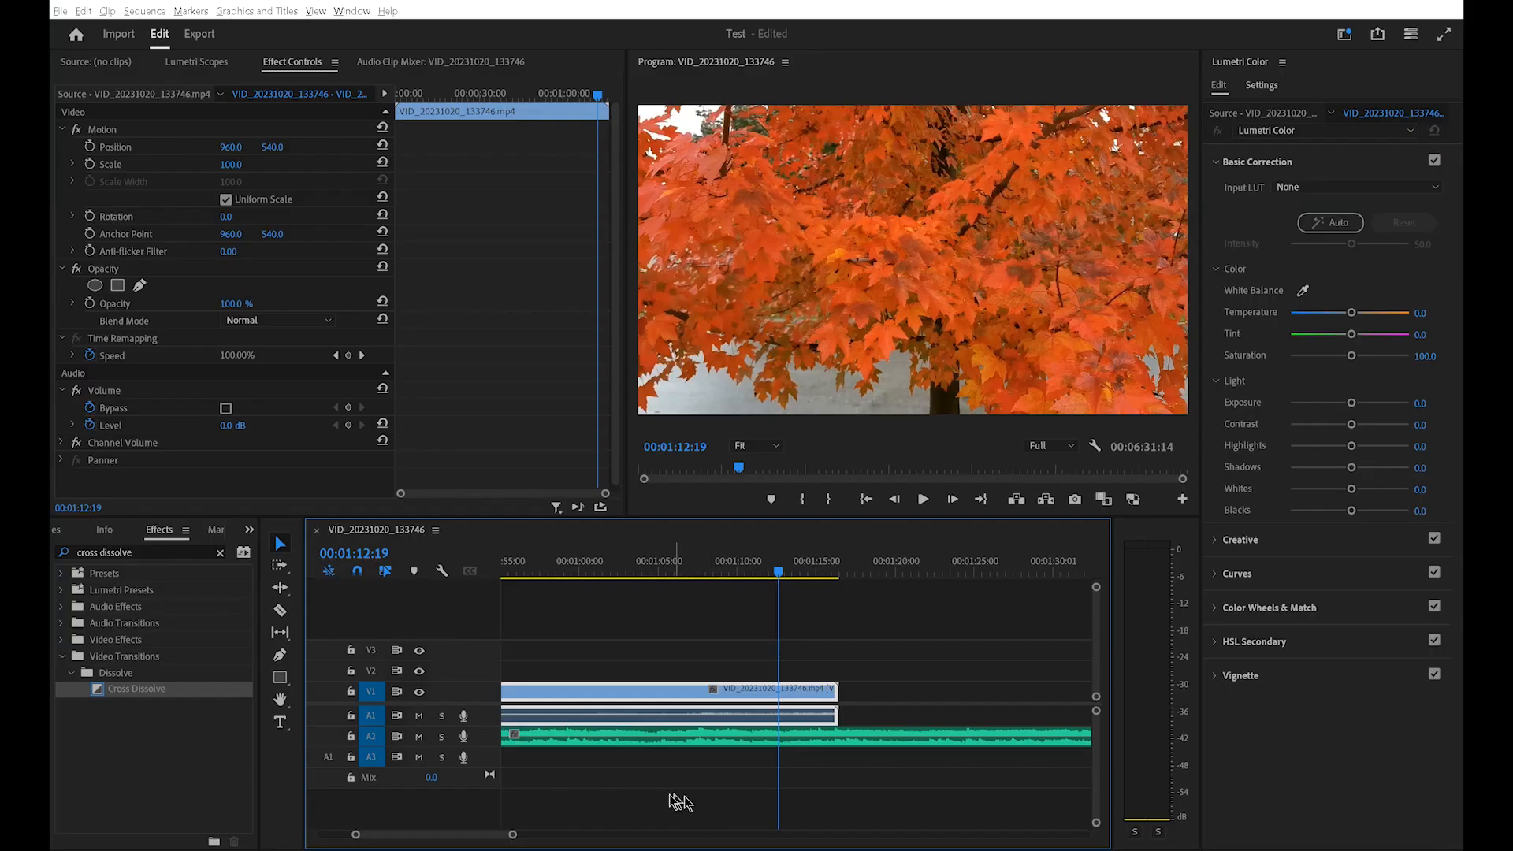